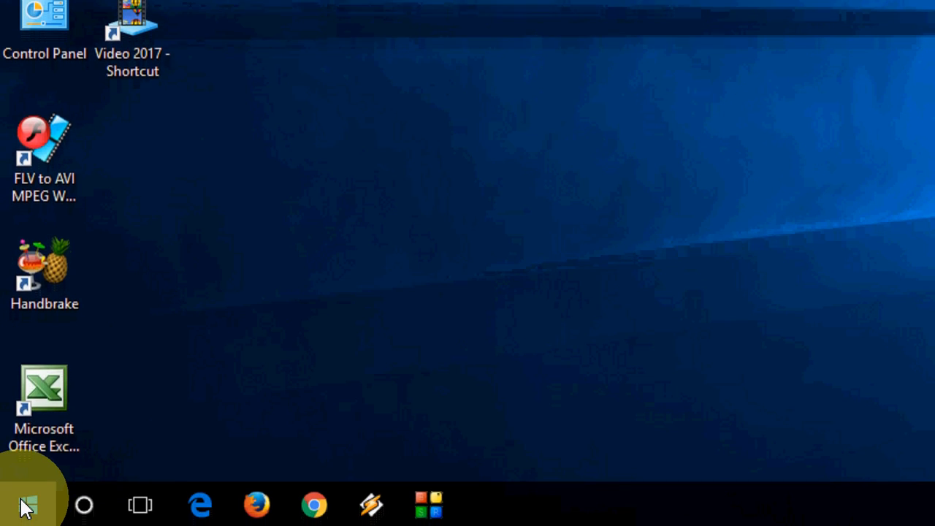
Enter the Get-AppXPackage Microsoft.Windows.Cortana | Foreach {Add-AppxPackage ...} re-registration command in PowerShell
{"action": "type", "text": "powershe"}
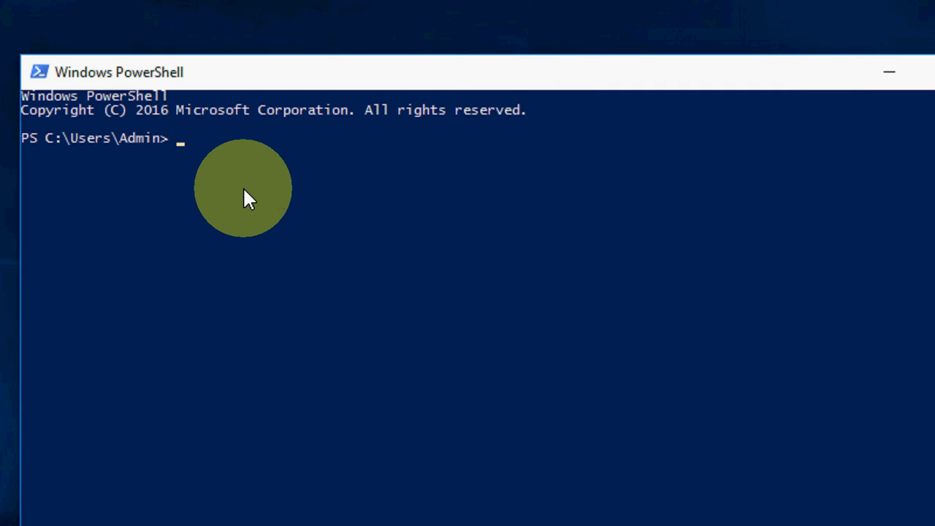
{"action": "mouse_move", "coordinate": [235, 199]}
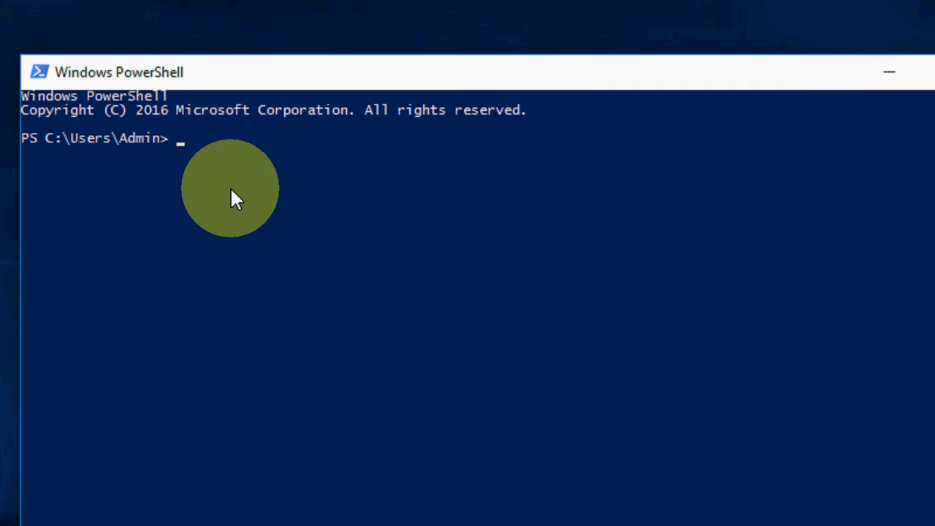
{"action": "type", "text": "Get-AppXPackage -Name Microsoft.Windows.Cortana | Foreach {Add-AppxPackage -DisableDevelopmentMode -Register \"$($_.InstallLocation)\\AppXManifest.xml\"}"}
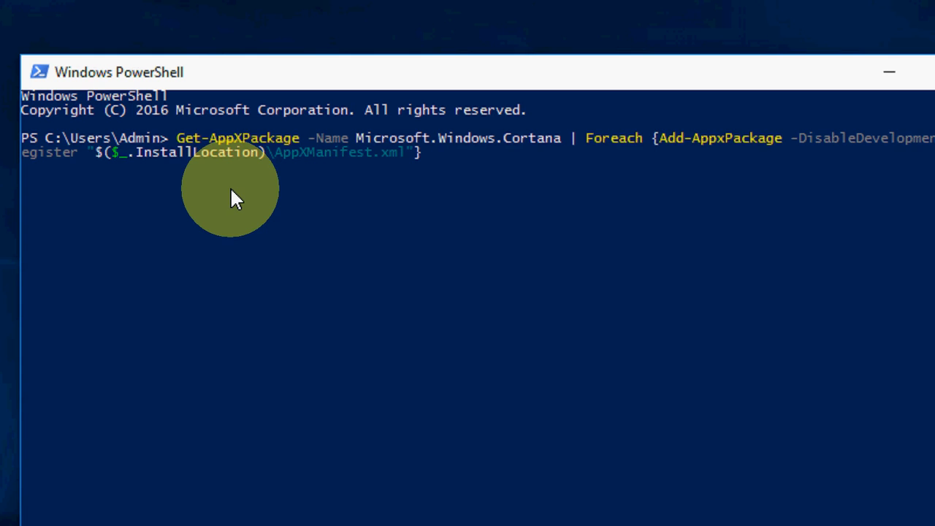
{"action": "mouse_move", "coordinate": [225, 178]}
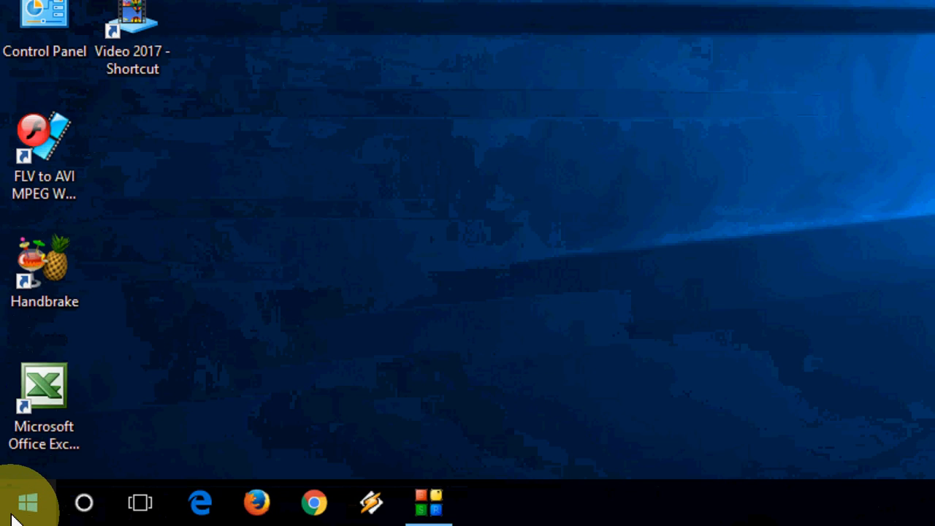
Run the troubleshooter for 'Files don't appear in search results' to completion and close it
{"action": "type", "text": "windows search"}
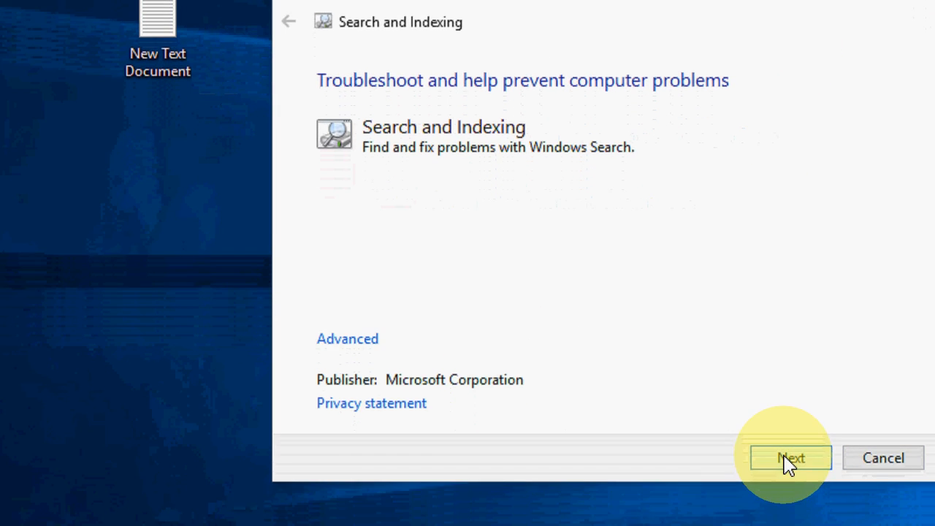
{"action": "left_click", "coordinate": [789, 458]}
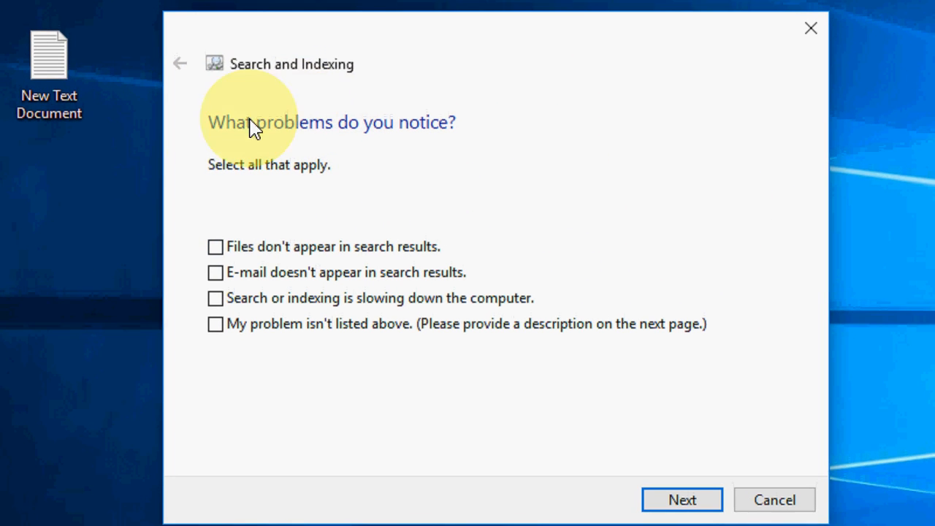
{"action": "mouse_move", "coordinate": [304, 222]}
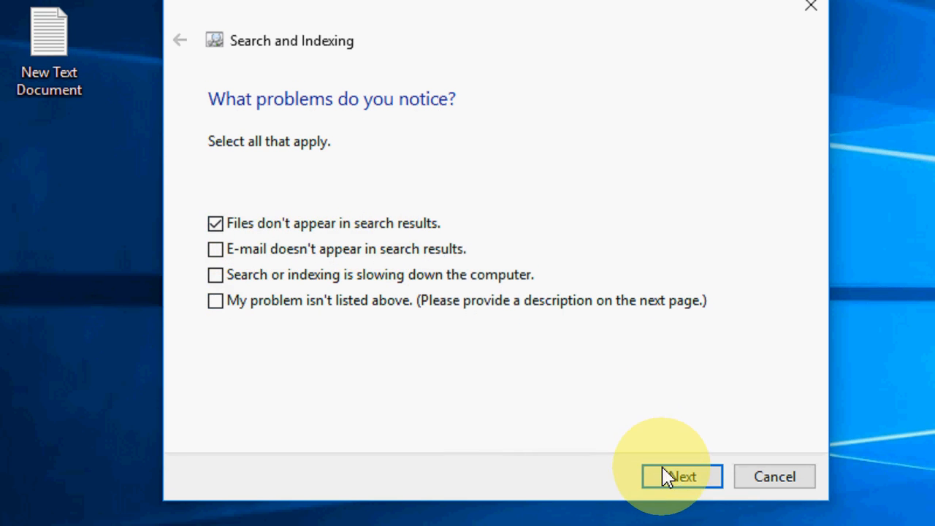
{"action": "left_click", "coordinate": [680, 476]}
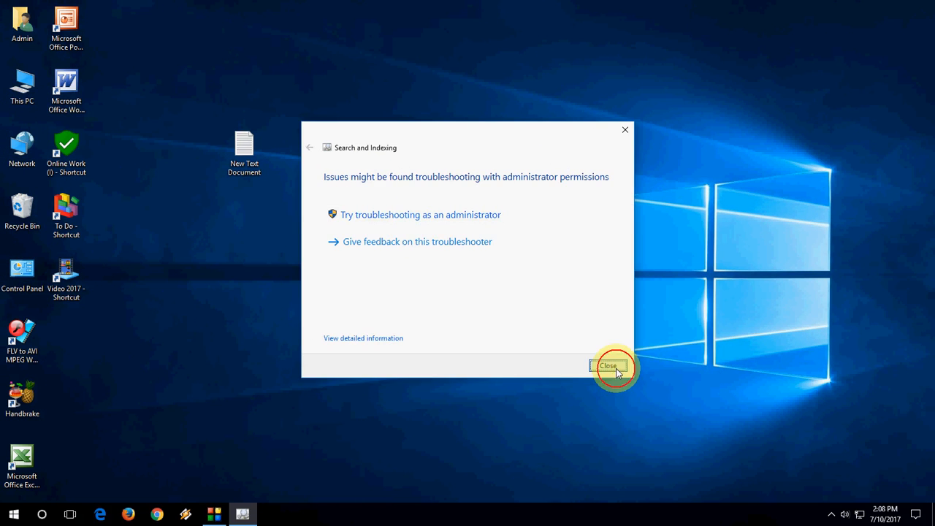
{"action": "left_click", "coordinate": [607, 365]}
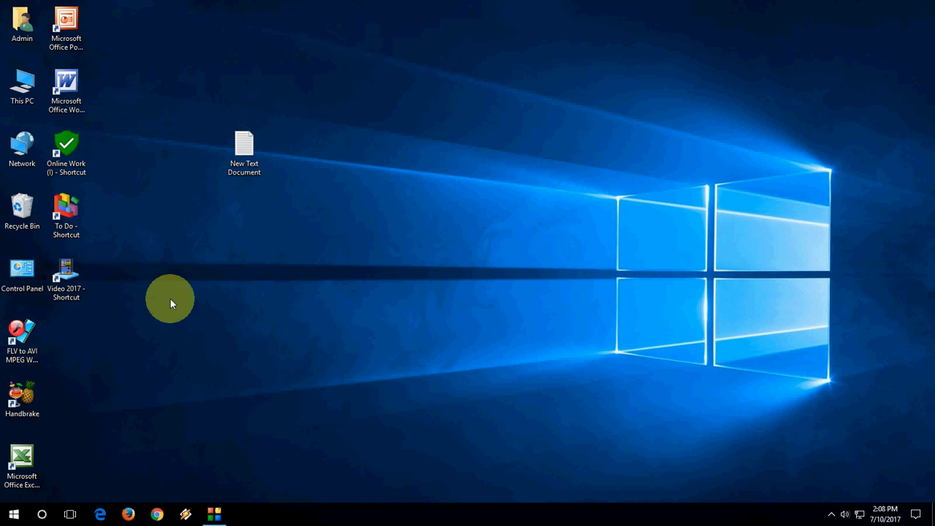
{"action": "left_click", "coordinate": [14, 514]}
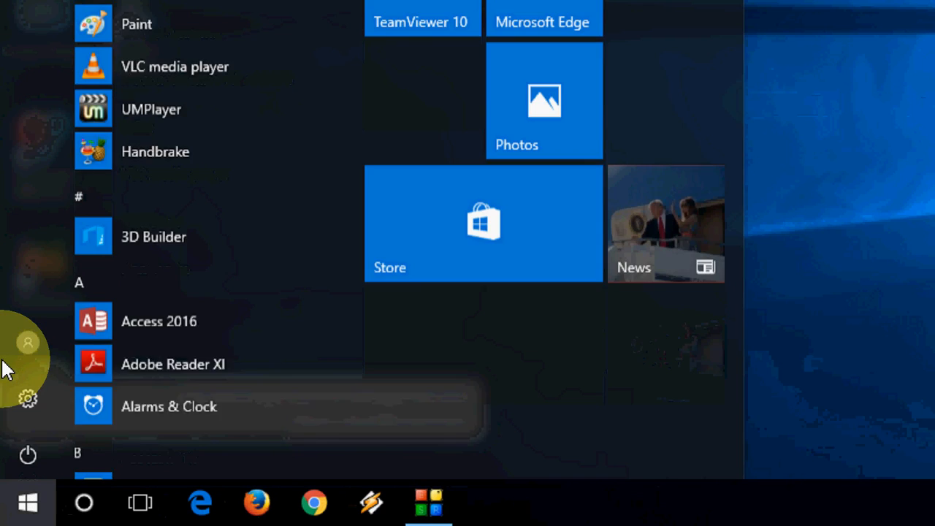
{"action": "type", "text": "computer mam"}
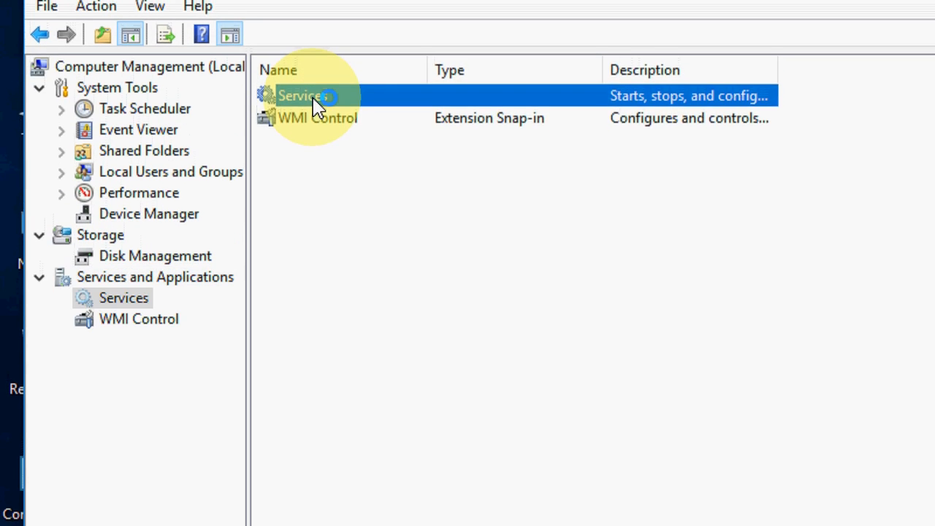
{"action": "double_click", "coordinate": [301, 97]}
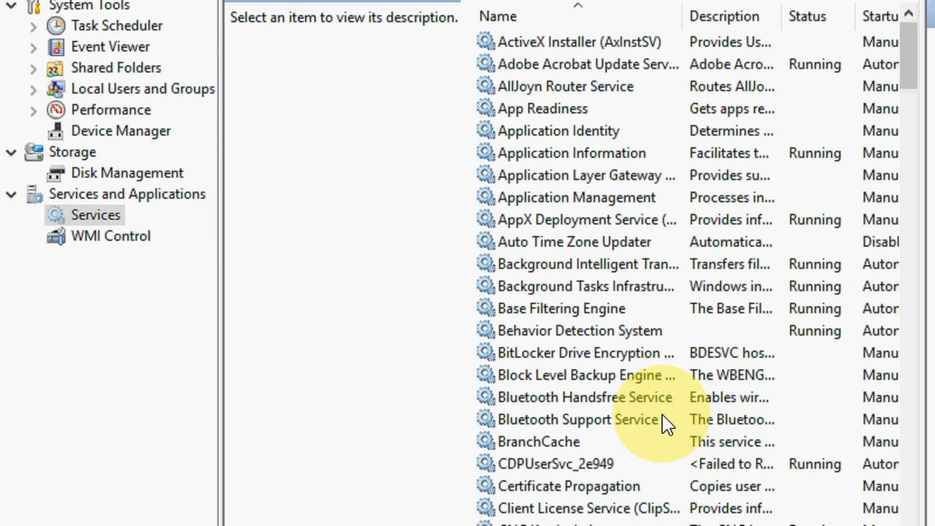
{"action": "left_click", "coordinate": [577, 419]}
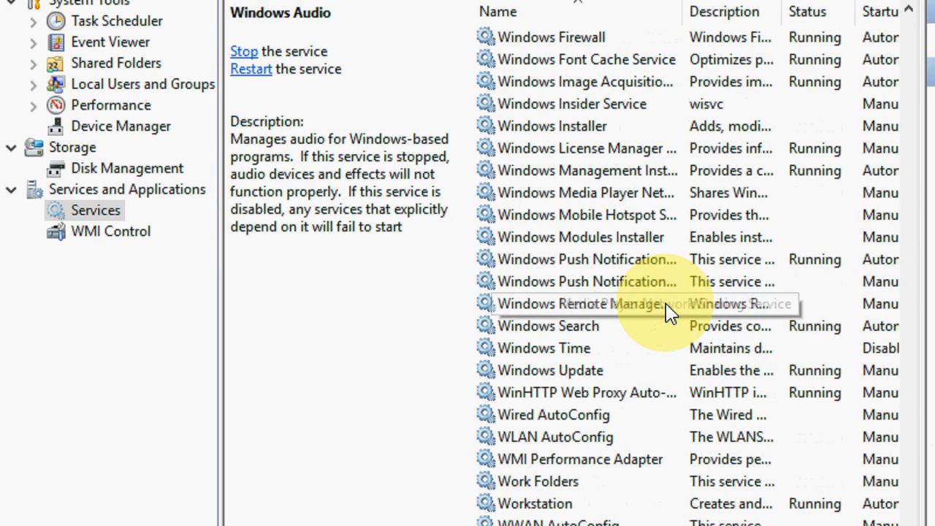
{"action": "mouse_move", "coordinate": [558, 334]}
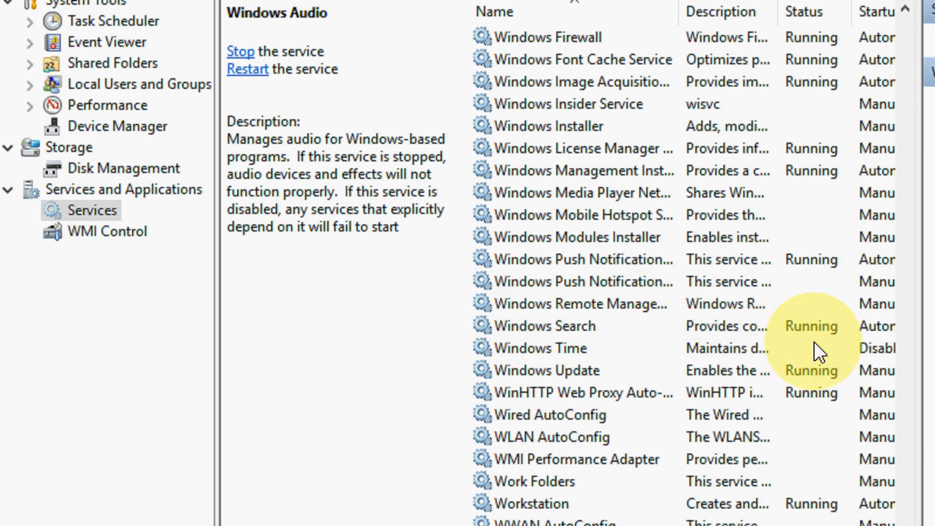
{"action": "double_click", "coordinate": [543, 326]}
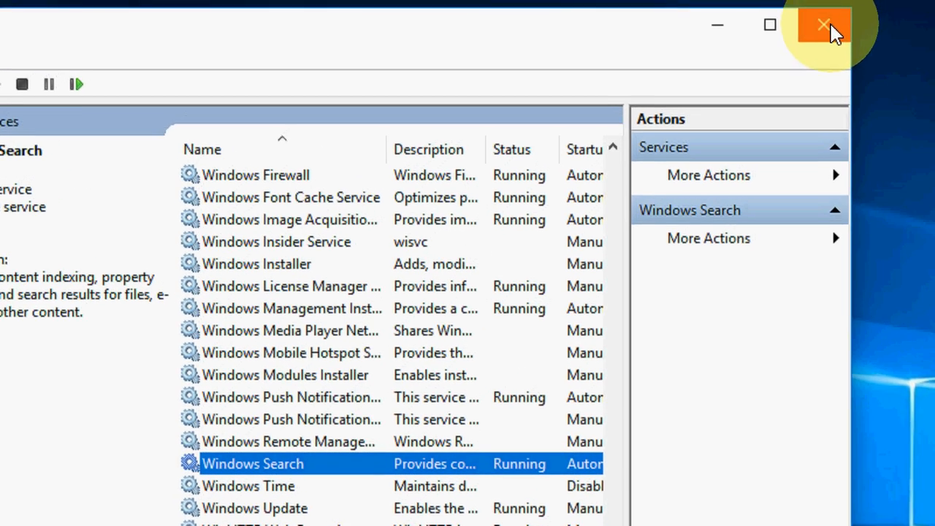
{"action": "left_click", "coordinate": [823, 23]}
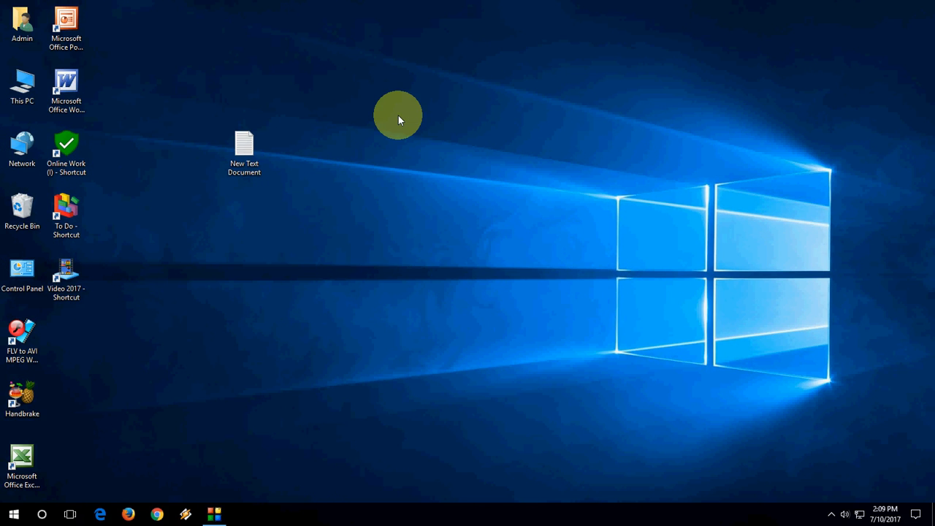
{"action": "mouse_move", "coordinate": [456, 473]}
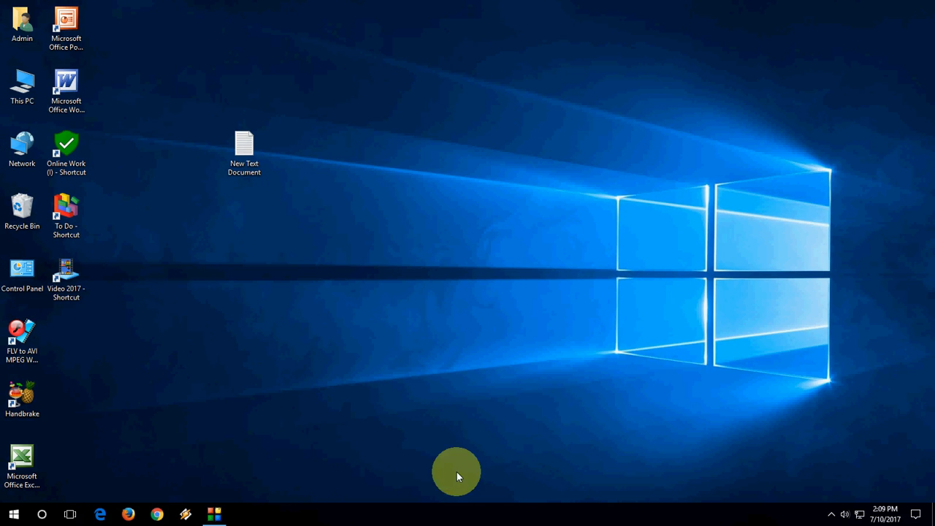
Restart the Windows Explorer process from Task Manager's Processes list
{"action": "right_click", "coordinate": [456, 474]}
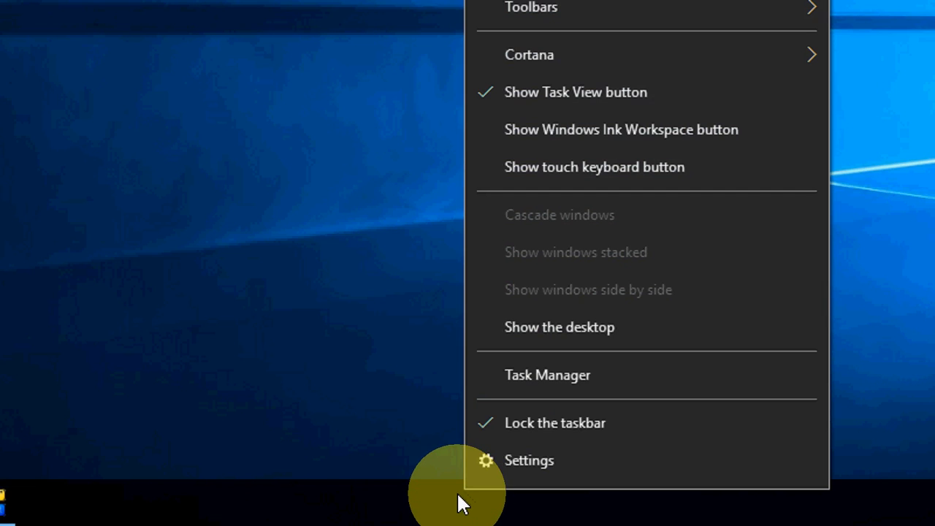
{"action": "mouse_move", "coordinate": [610, 382]}
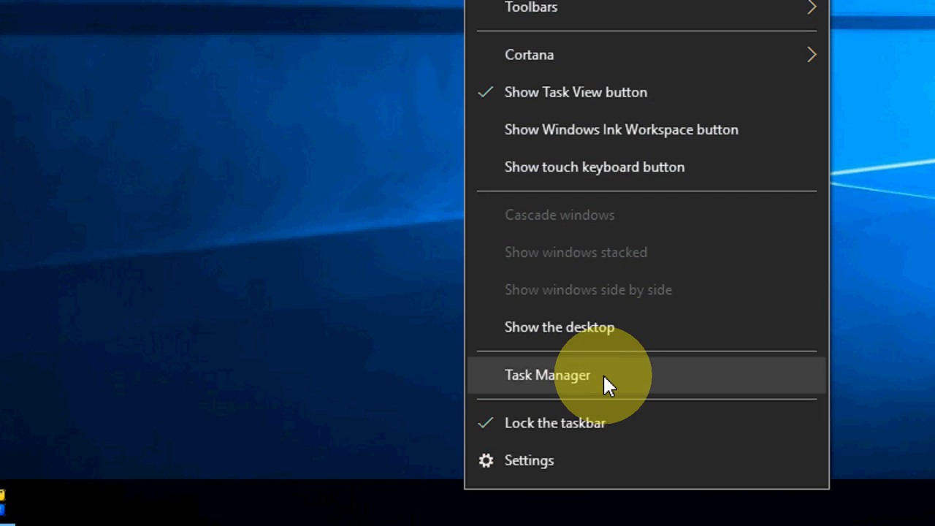
{"action": "left_click", "coordinate": [546, 374]}
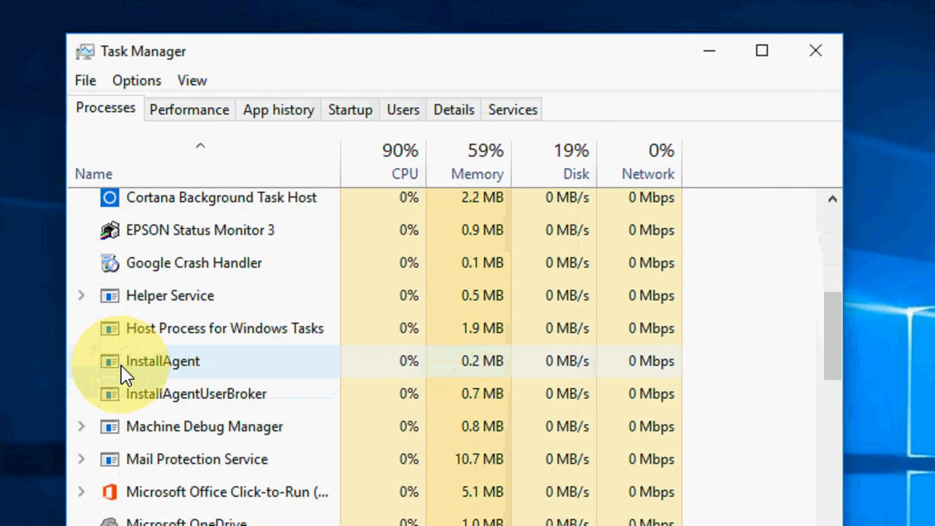
{"action": "scroll", "scroll_direction": "down", "scroll_amount": 3}
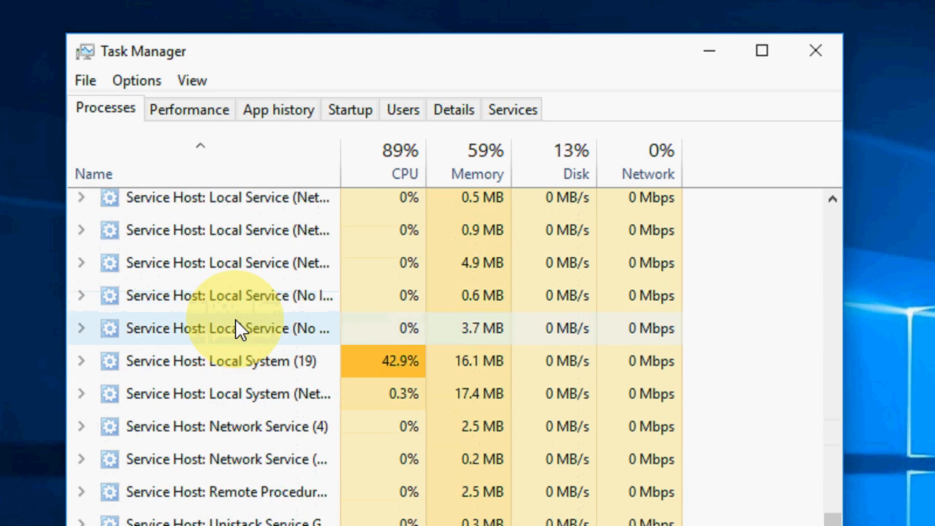
{"action": "scroll", "scroll_direction": "down", "scroll_amount": 3}
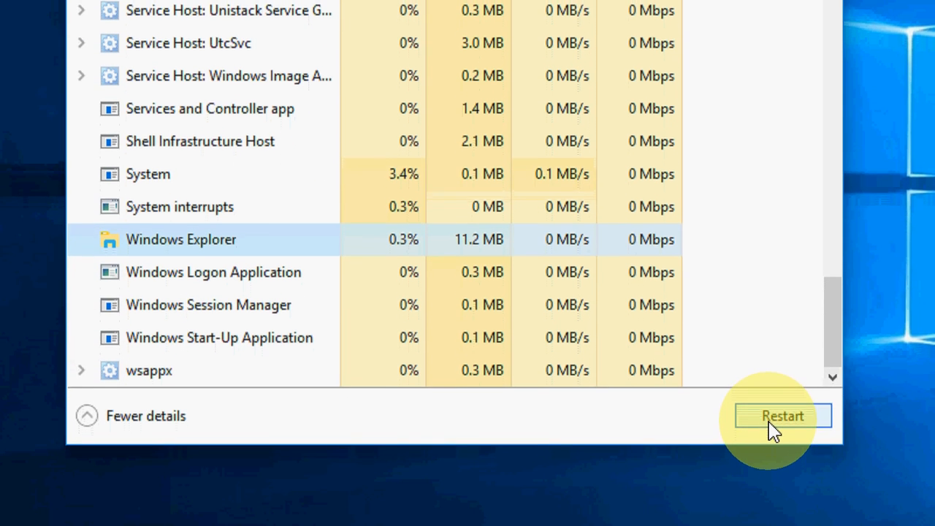
{"action": "left_click", "coordinate": [780, 415]}
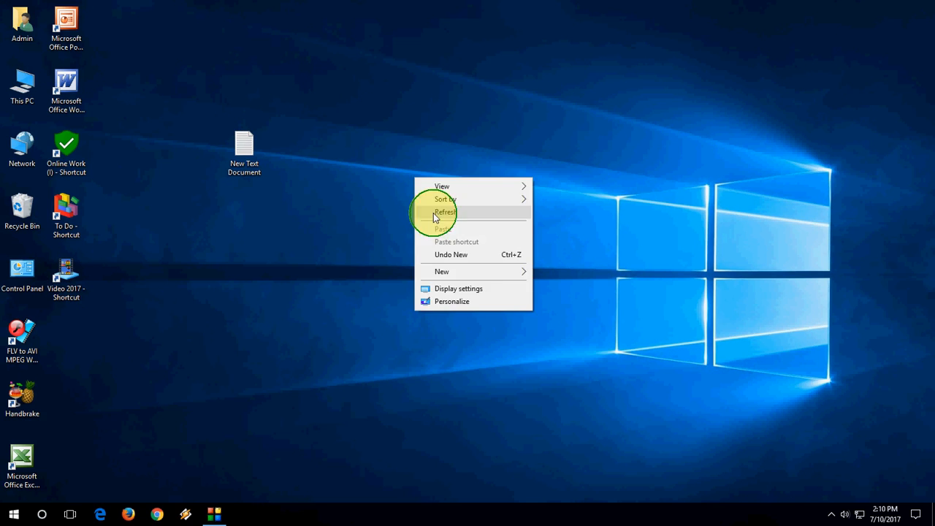
Enter sfc /scannow at the elevated Command Prompt after refreshing the desktop
{"action": "left_click", "coordinate": [444, 212]}
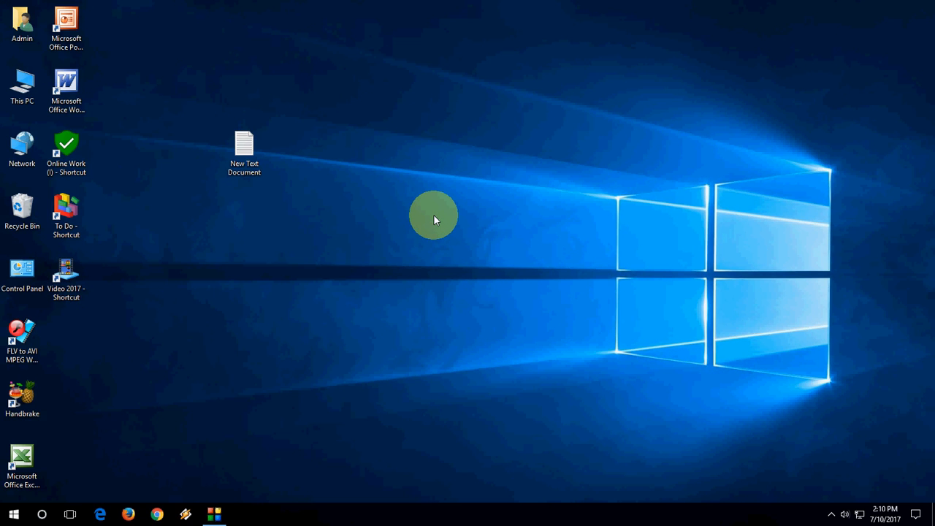
{"action": "mouse_move", "coordinate": [427, 222]}
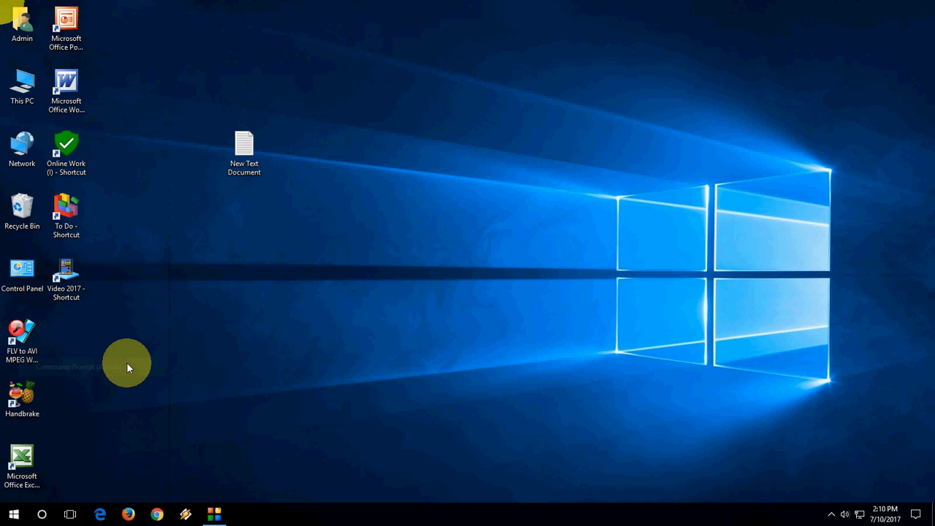
{"action": "mouse_move", "coordinate": [374, 213]}
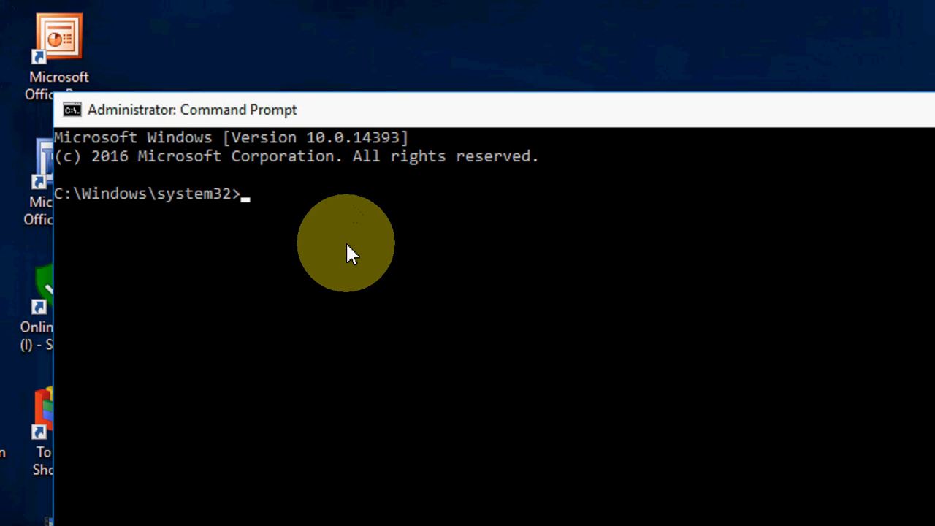
{"action": "type", "text": "sfc"}
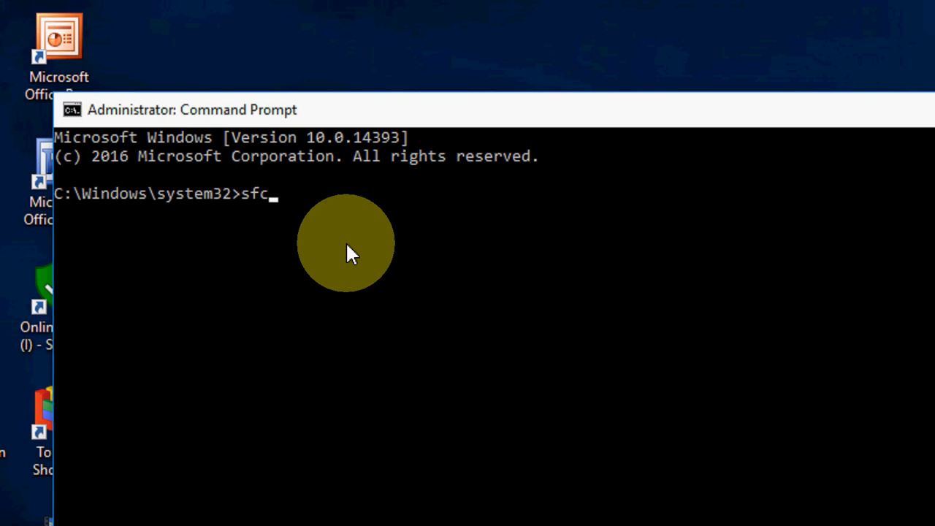
{"action": "type", "text": "\" \""}
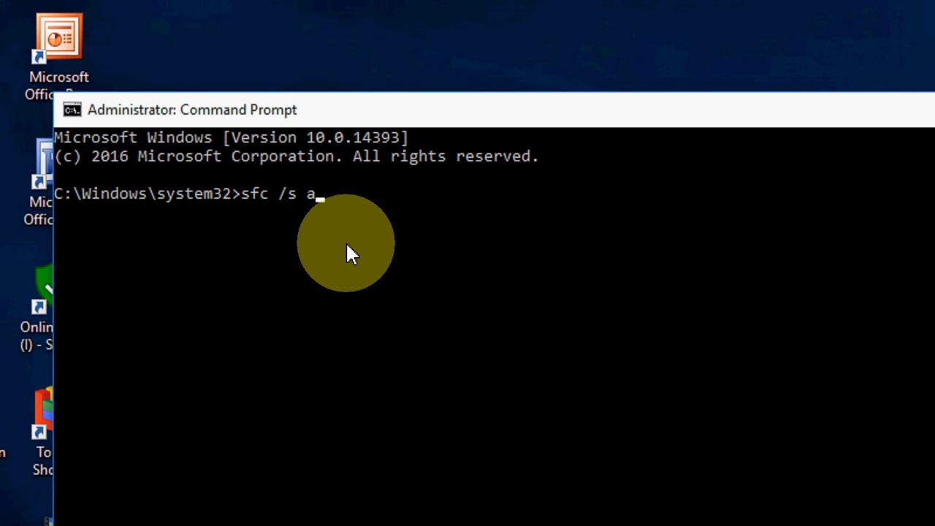
{"action": "type", "text": "cannow"}
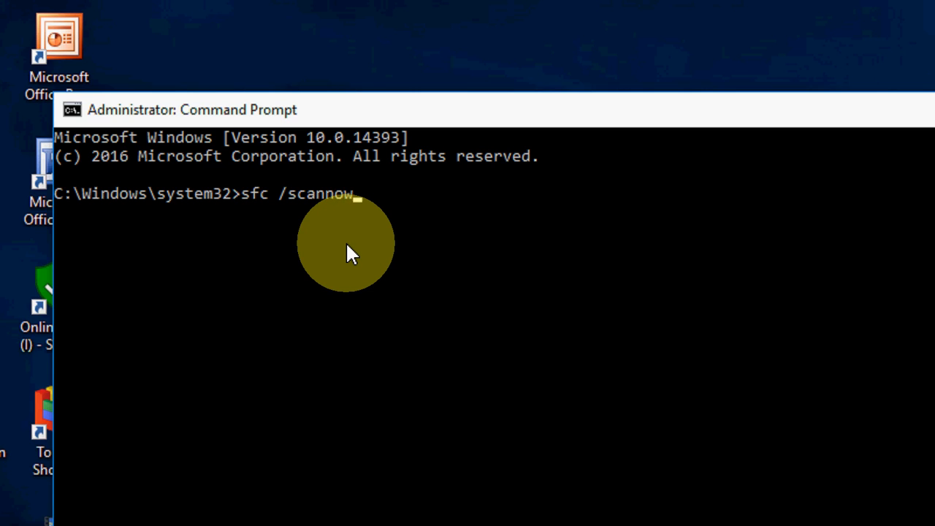